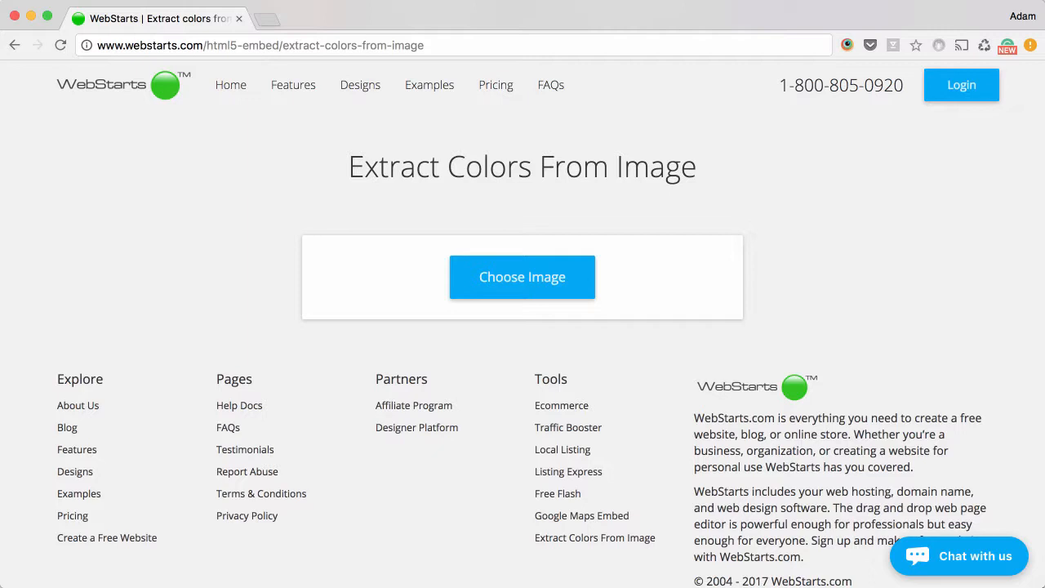
pyautogui.moveTo(852, 216)
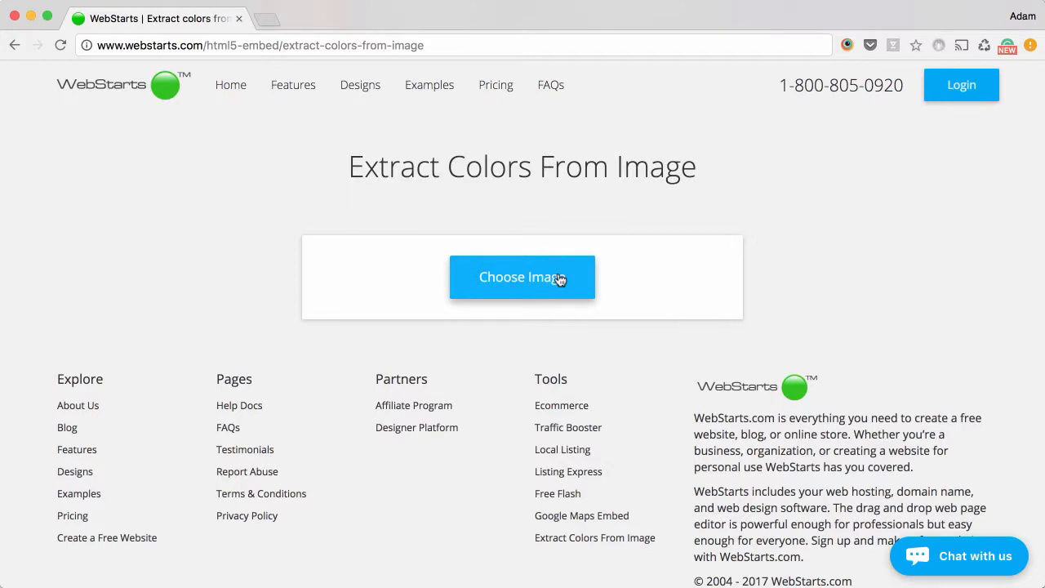
# - Choose the dining room jpg from the Pictures folder and upload it for colour extraction
pyautogui.click(522, 278)
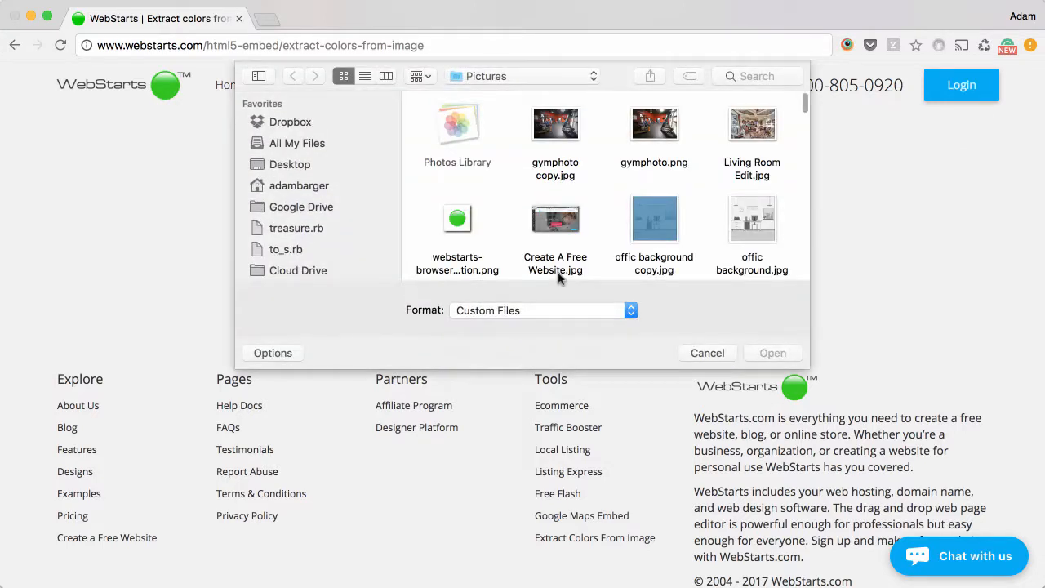
pyautogui.scroll(-3)
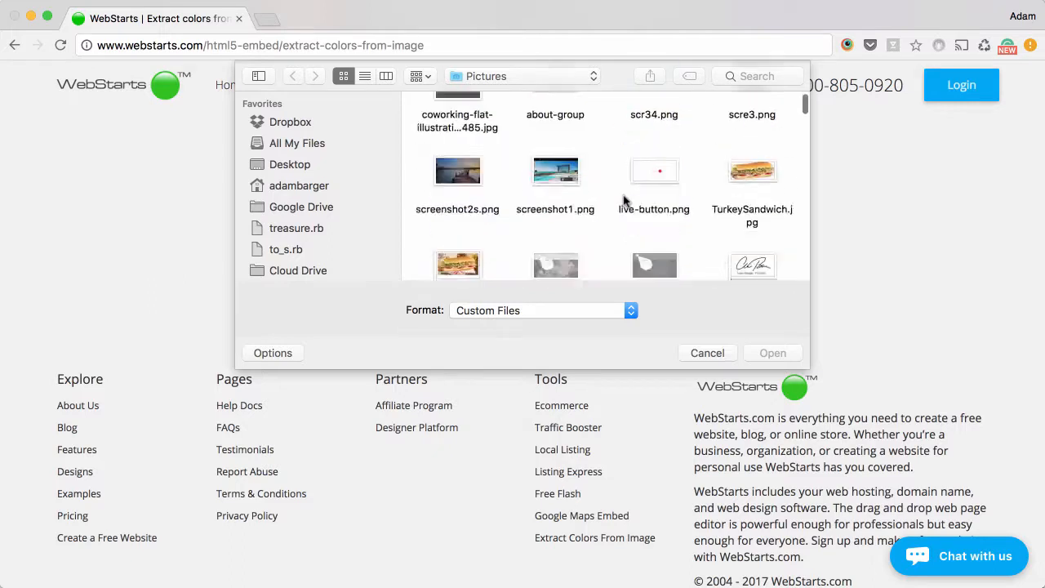
pyautogui.scroll(-3)
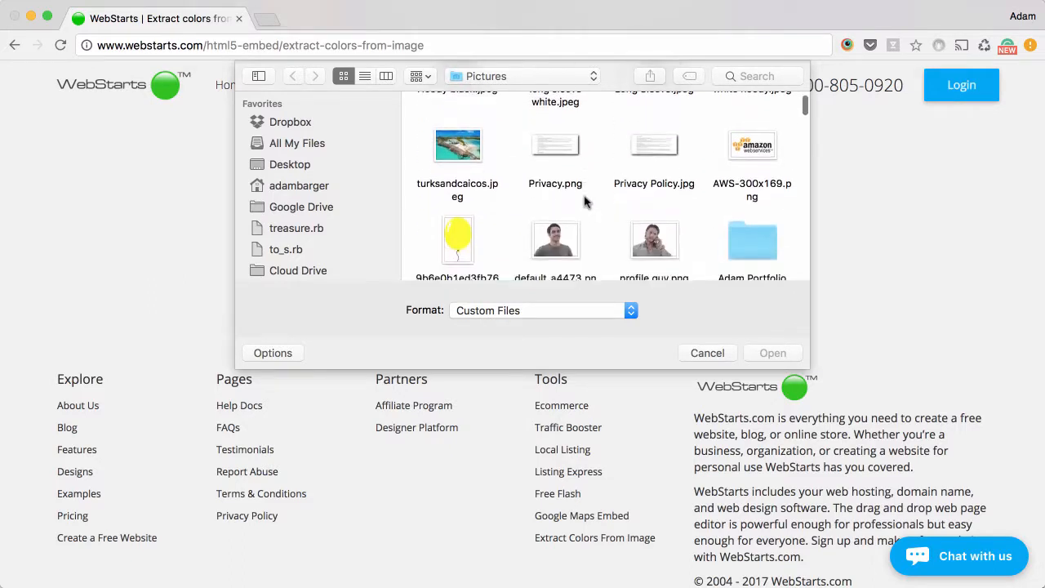
pyautogui.scroll(-3)
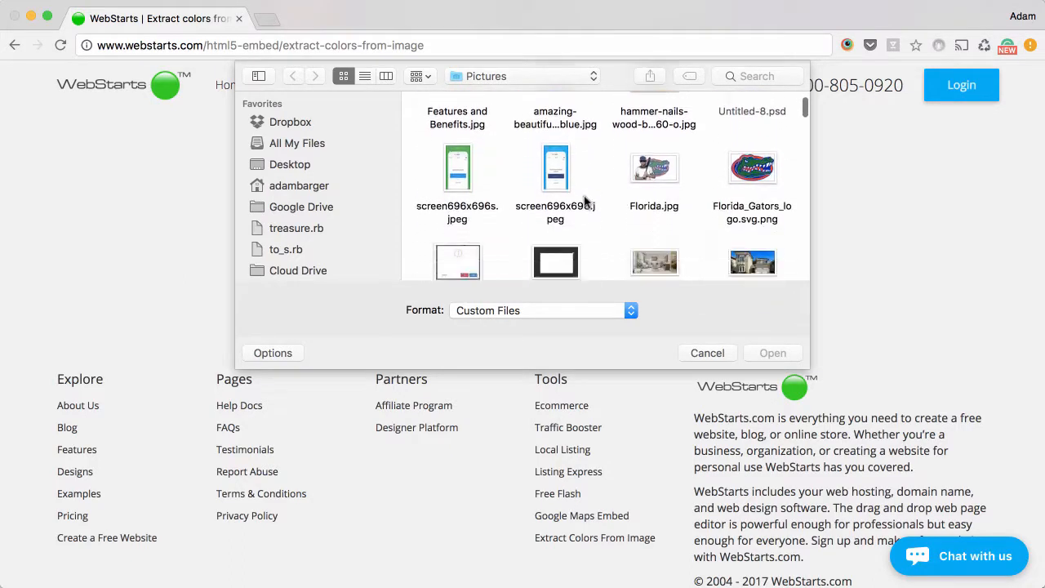
pyautogui.scroll(-3)
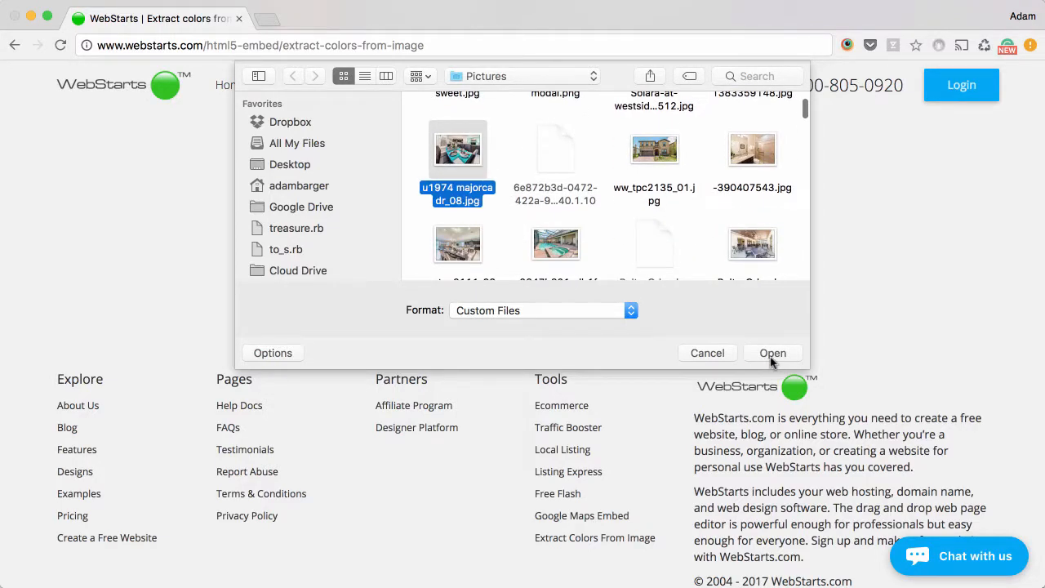
pyautogui.click(771, 353)
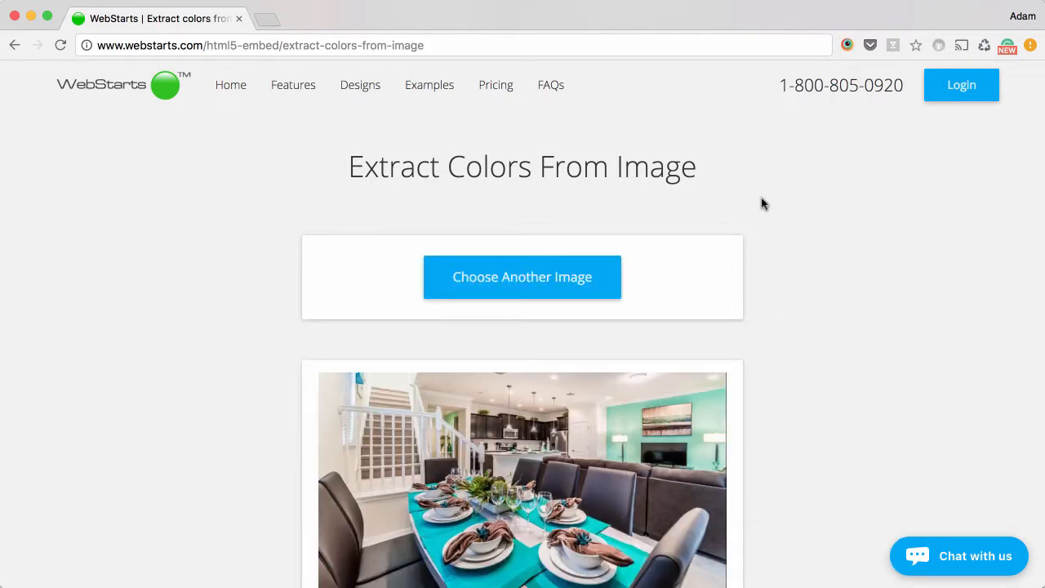
# - Scroll past the uploaded photo to view the 16 extracted colour swatches and their hex codes
pyautogui.scroll(-3)
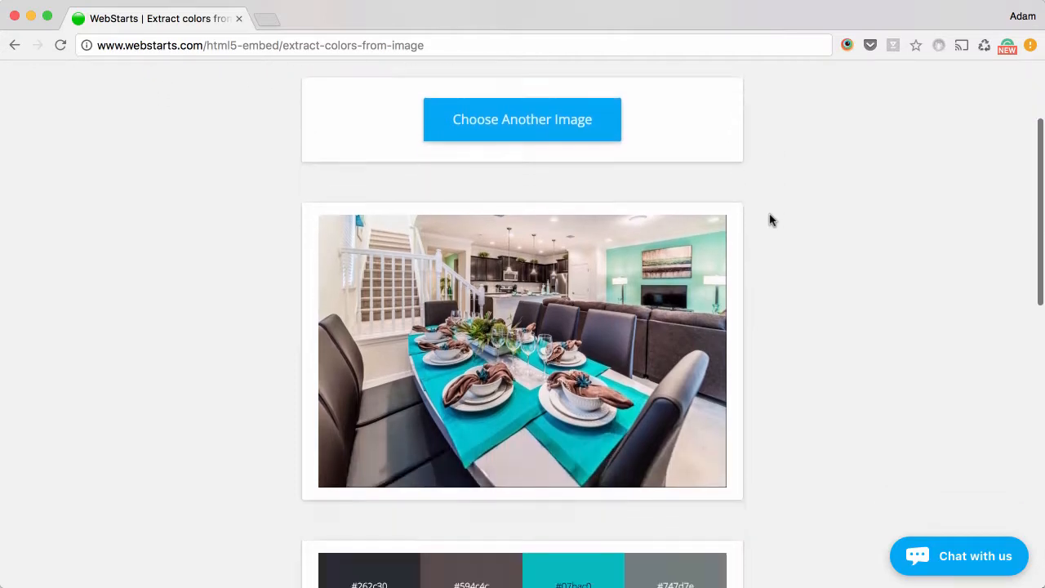
pyautogui.scroll(-3)
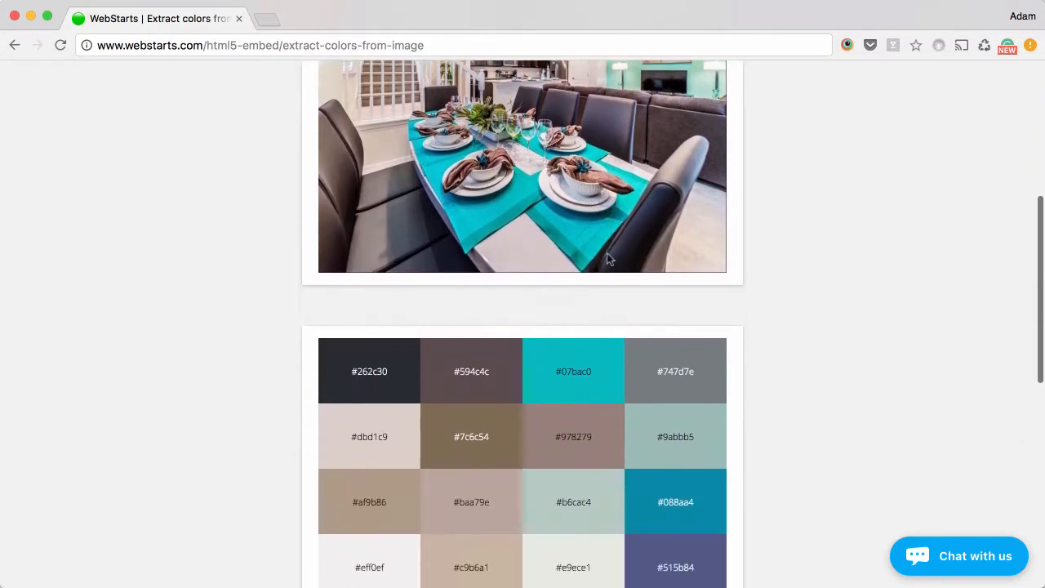
pyautogui.scroll(-3)
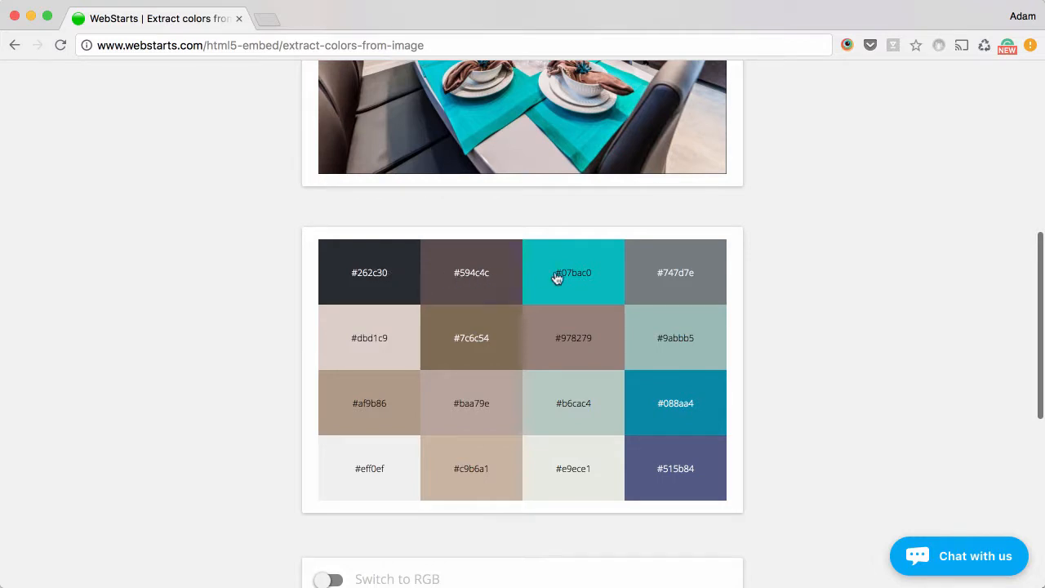
pyautogui.moveTo(682, 358)
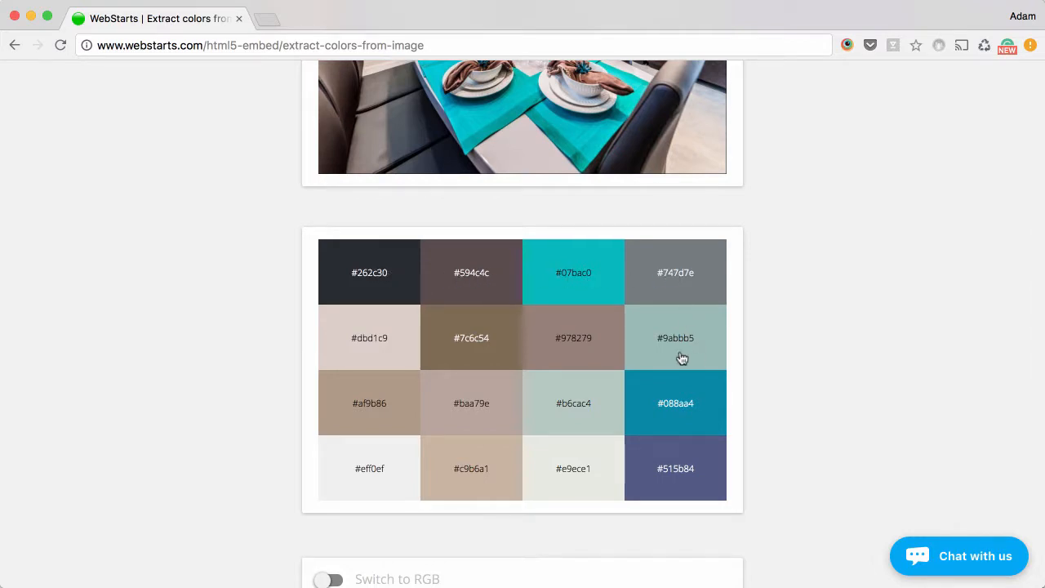
pyautogui.scroll(-3)
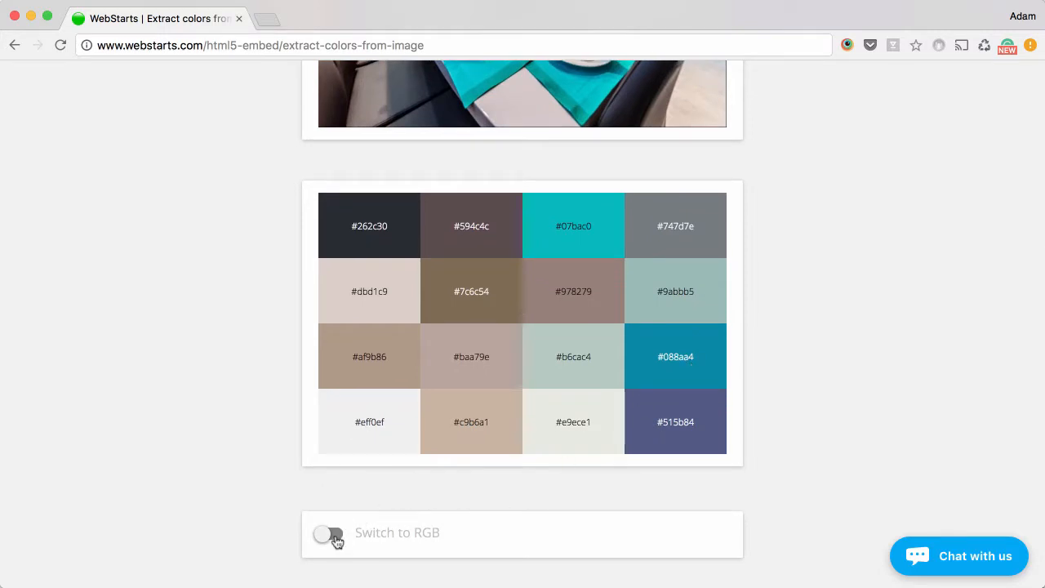
pyautogui.click(330, 532)
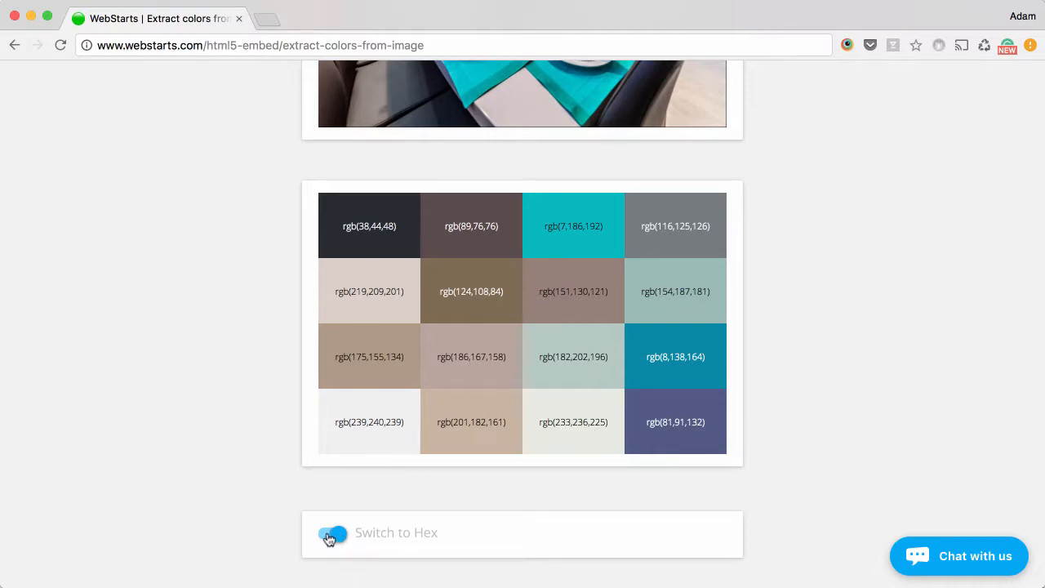
pyautogui.click(327, 533)
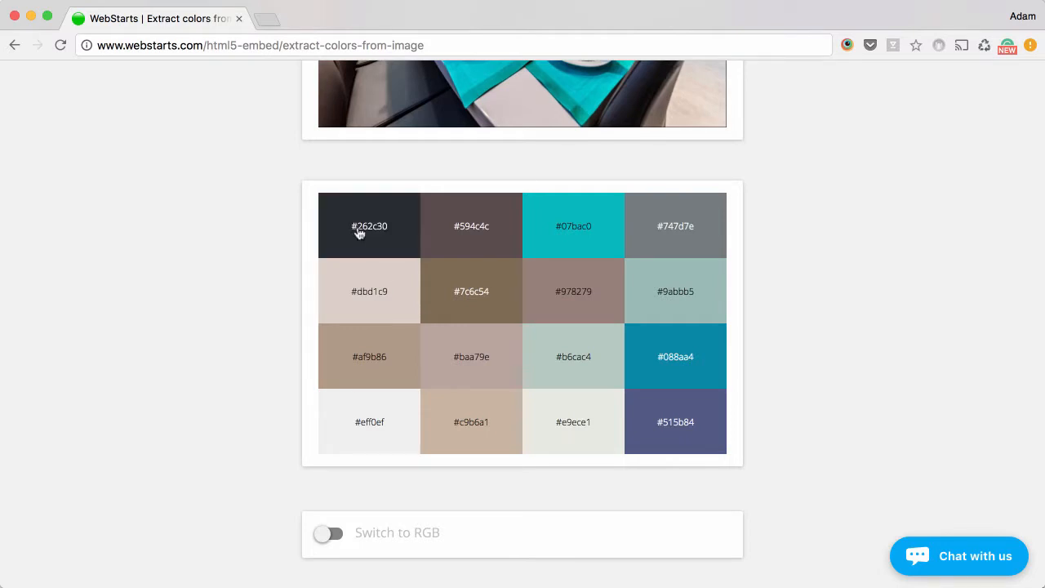
pyautogui.scroll(3)
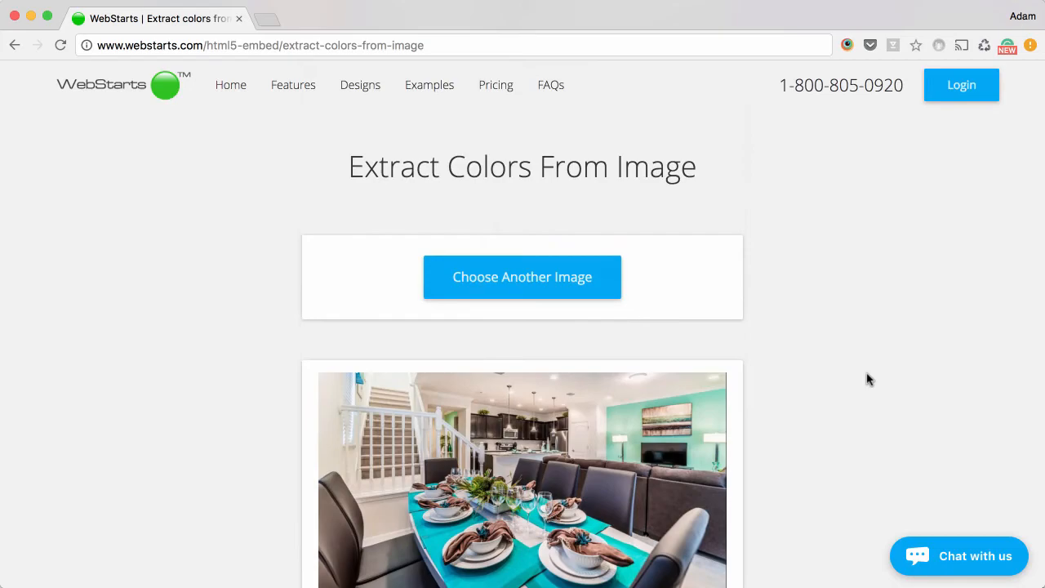